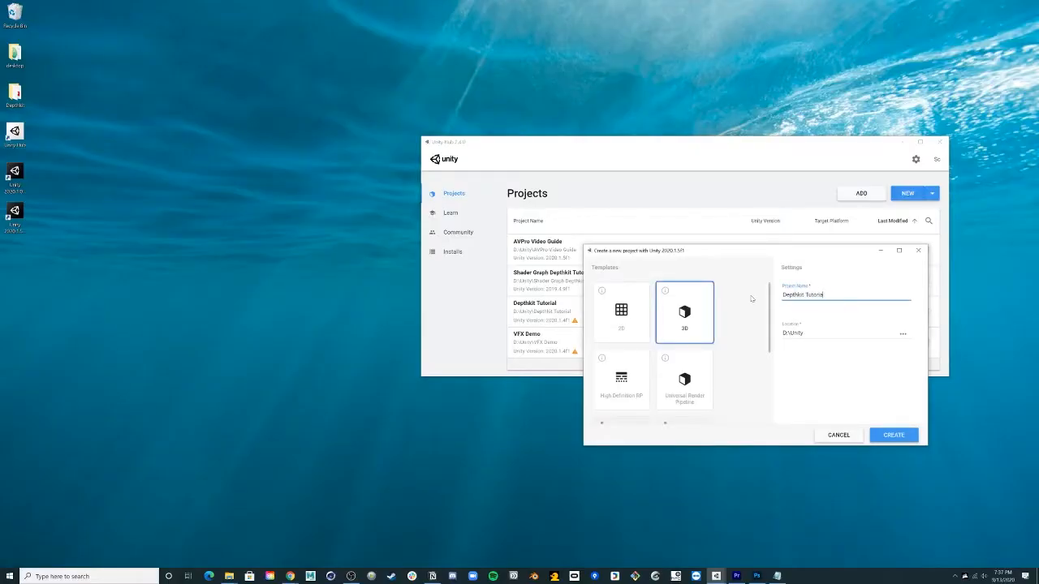
- Create the new 3D project 'DepthKit Tutorial' from Unity Hub
{"action": "left_click", "coordinate": [892, 435]}
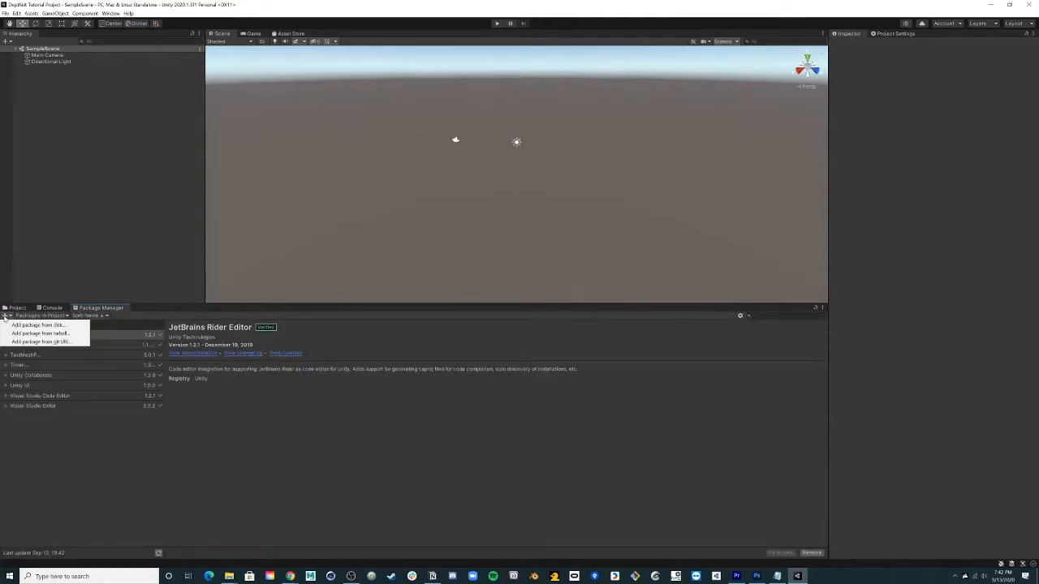
- Add the Depthkit Core package from disk by choosing its package.json in the local folder
{"action": "left_click", "coordinate": [39, 324]}
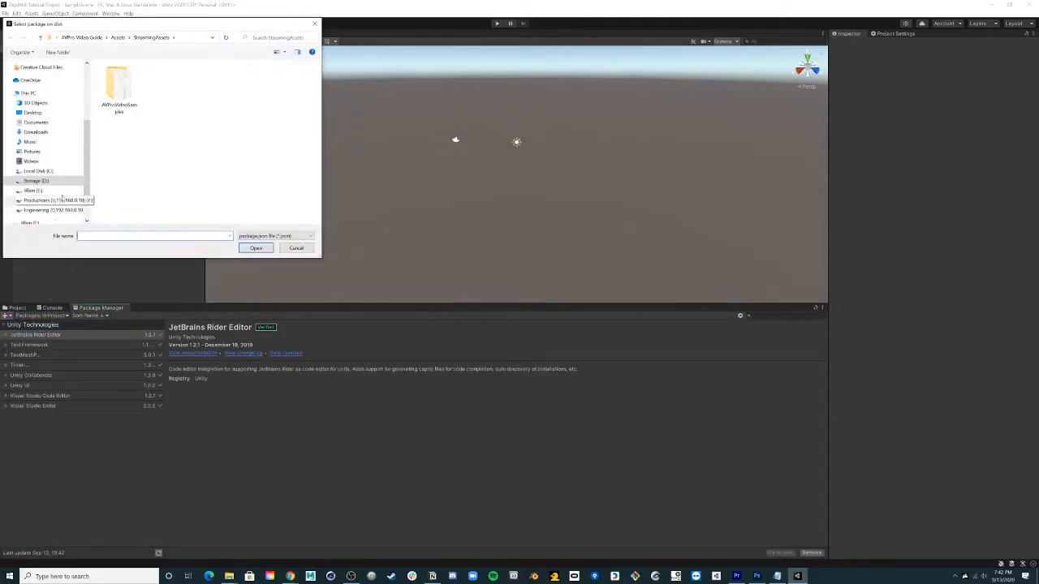
{"action": "left_click", "coordinate": [33, 83]}
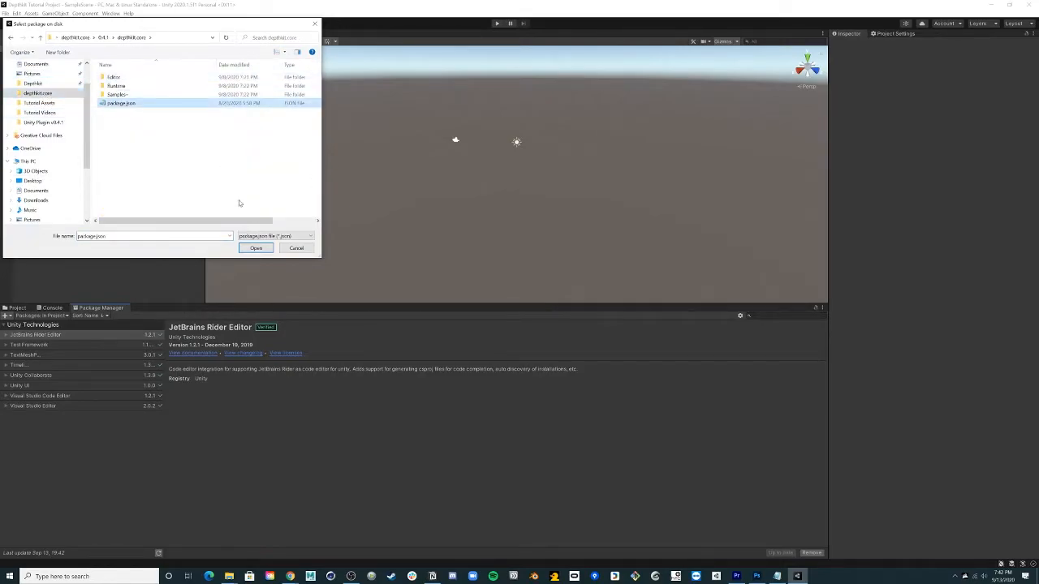
{"action": "left_click", "coordinate": [256, 247]}
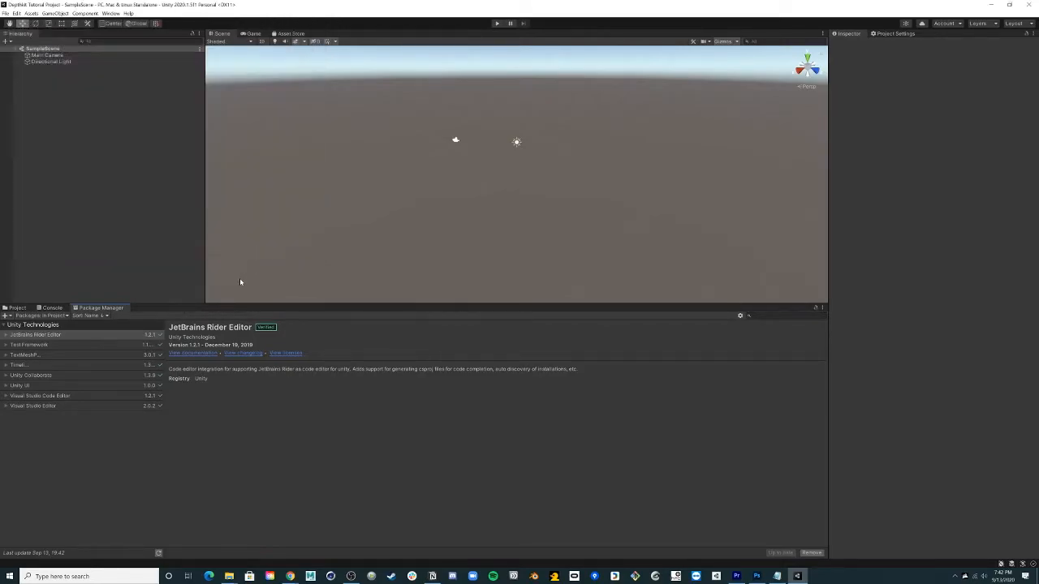
- Import the 'Prefabs - Depthkit Core Built-in RP' sample from the Depthkit Core package
{"action": "left_click", "coordinate": [32, 334]}
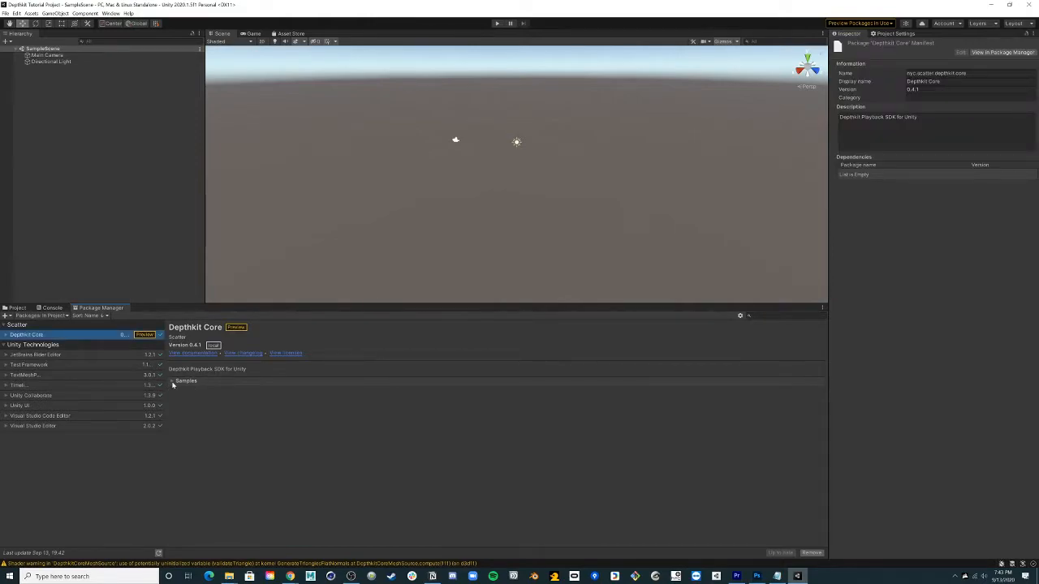
{"action": "left_click", "coordinate": [185, 380]}
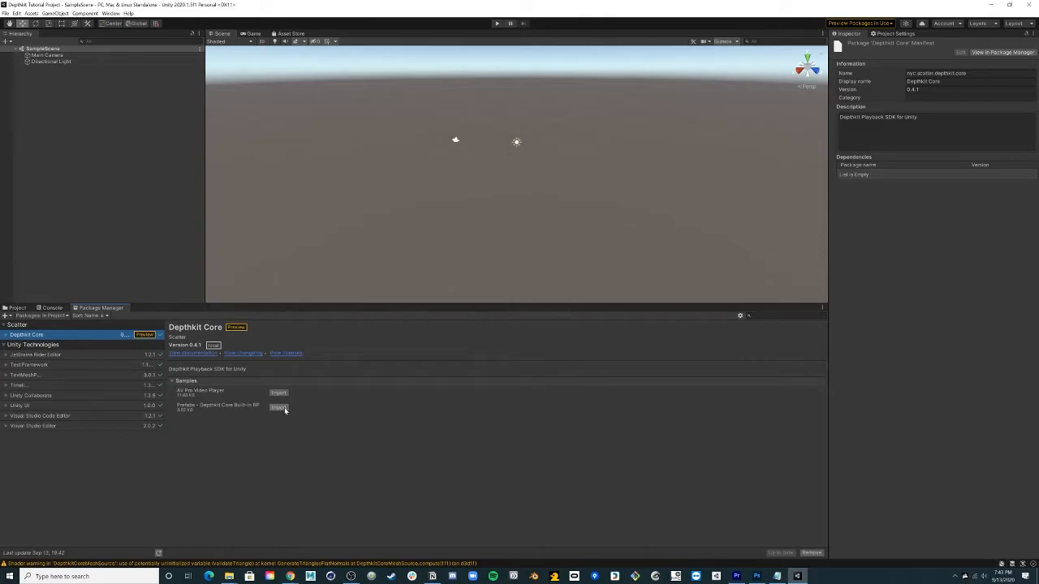
{"action": "left_click", "coordinate": [279, 408]}
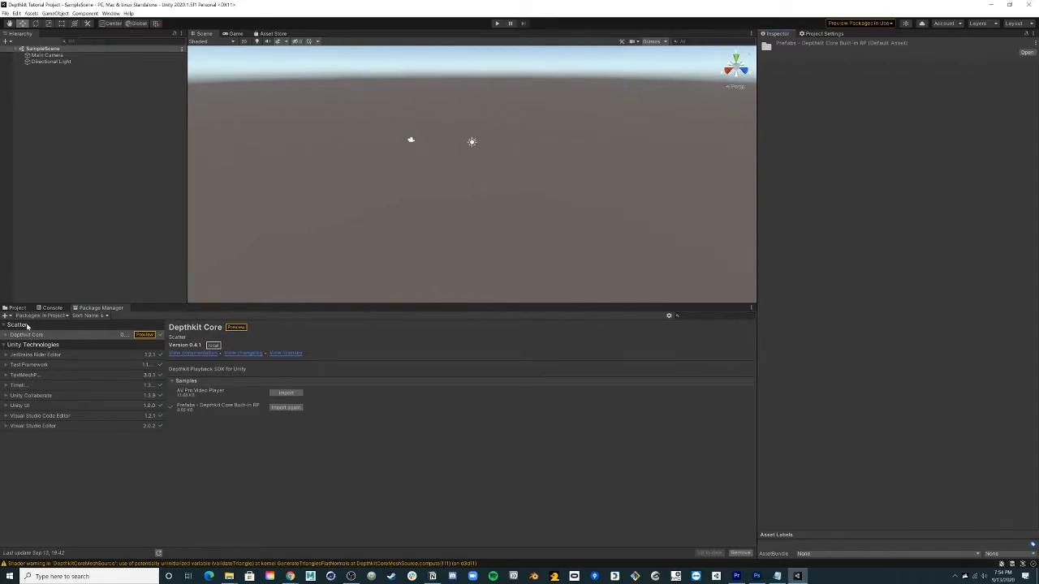
- Browse to Assets/Samples/Depthkit Core/0.4.1/Prefabs and place the Depthkit Clip prefab in the Hierarchy
{"action": "left_click", "coordinate": [16, 308]}
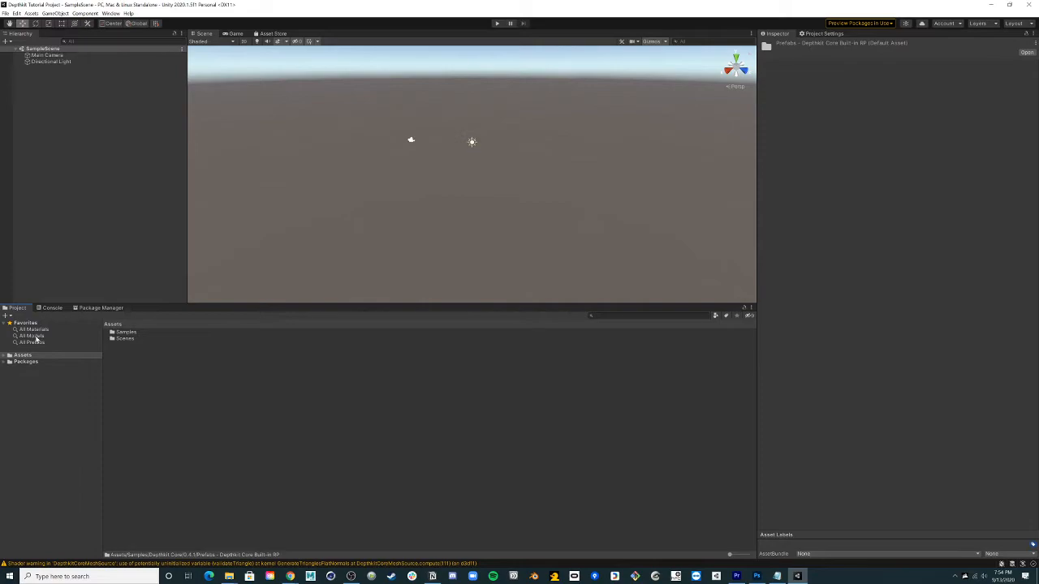
{"action": "double_click", "coordinate": [127, 331]}
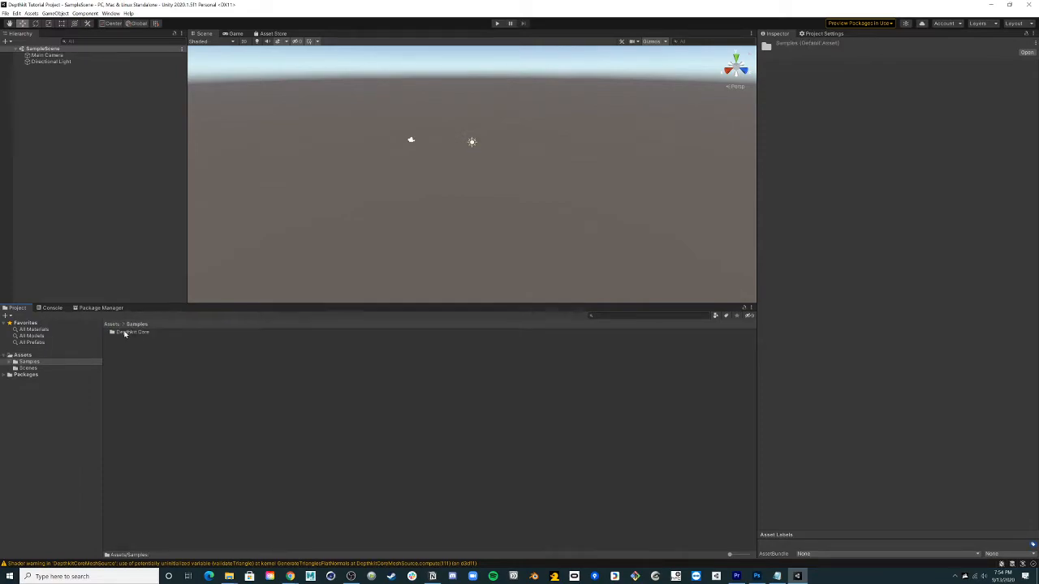
{"action": "double_click", "coordinate": [131, 331]}
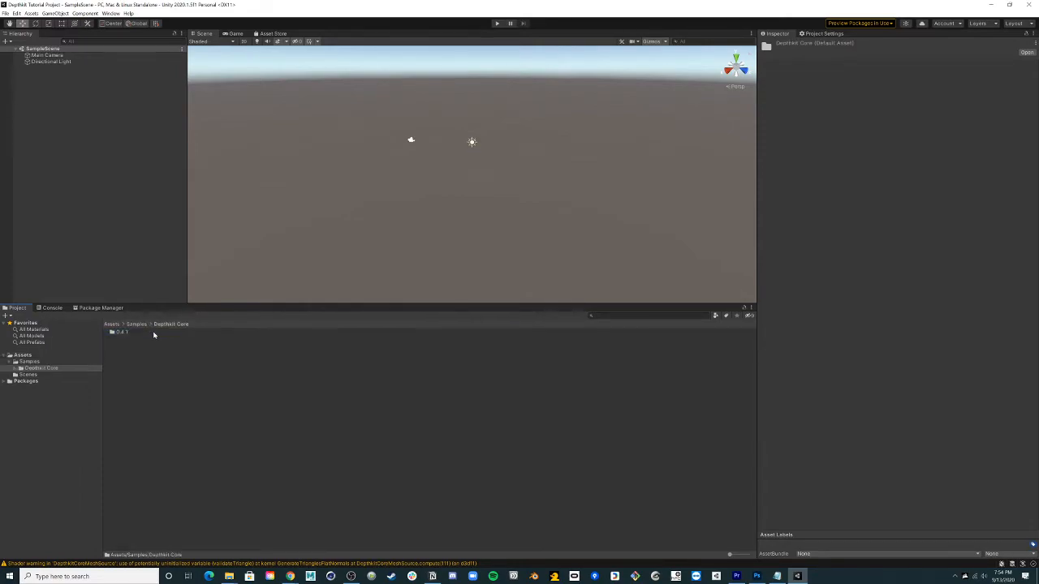
{"action": "double_click", "coordinate": [122, 331]}
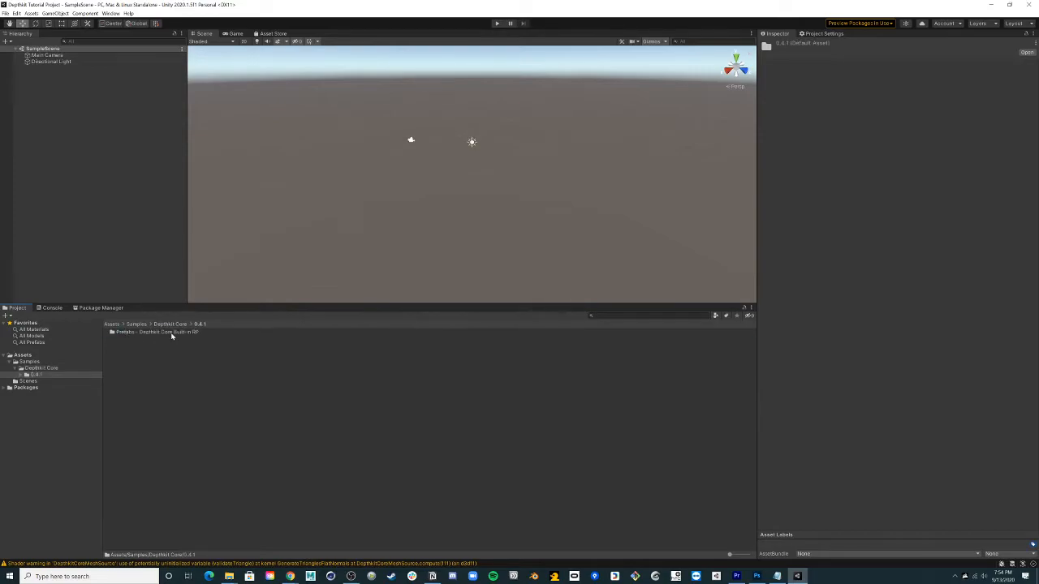
{"action": "left_click", "coordinate": [159, 331]}
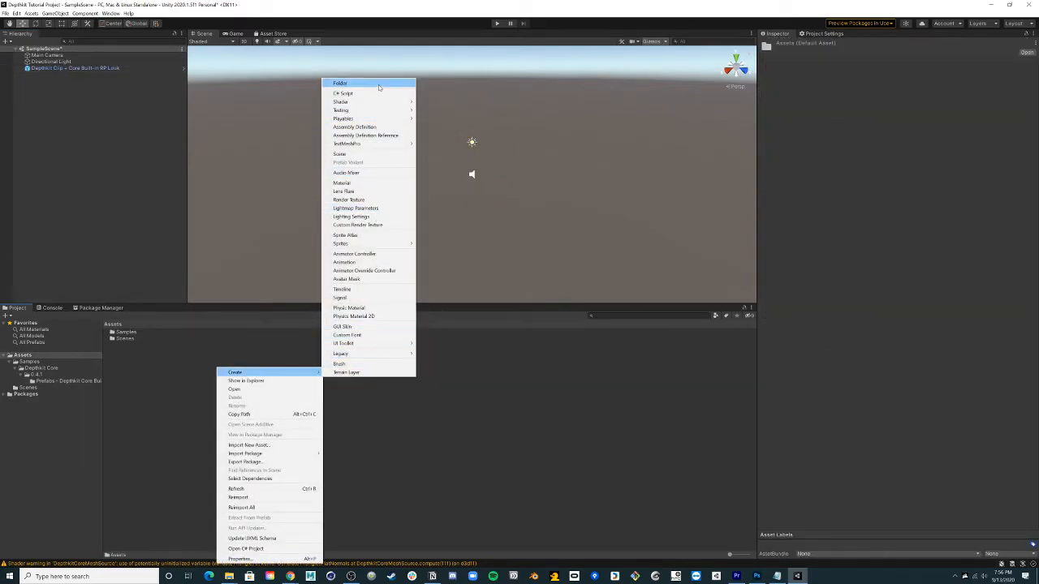
- Create a folder named 'Clips' under Assets and enter it
{"action": "left_click", "coordinate": [354, 402]}
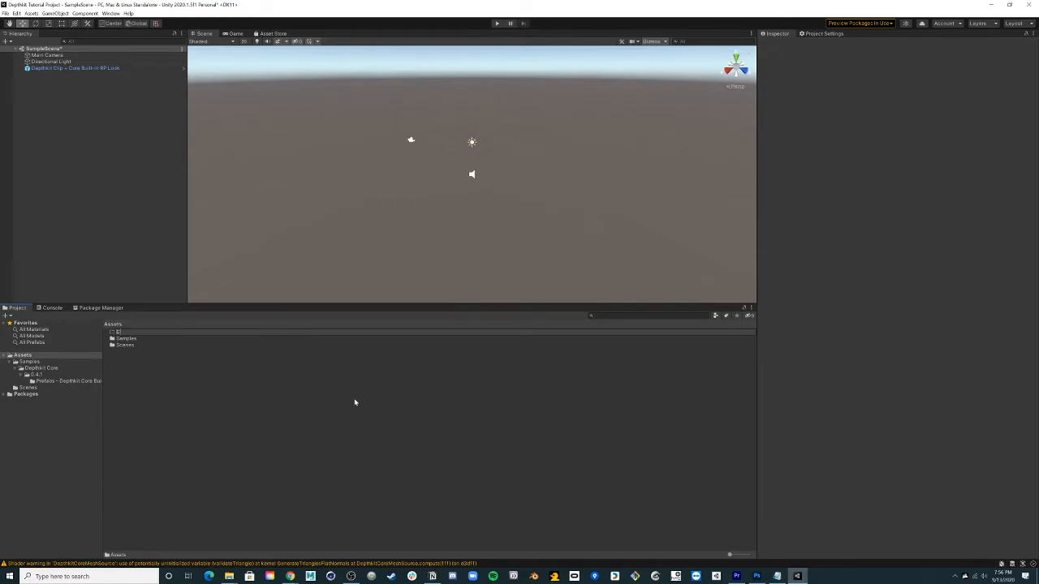
{"action": "left_click", "coordinate": [123, 331]}
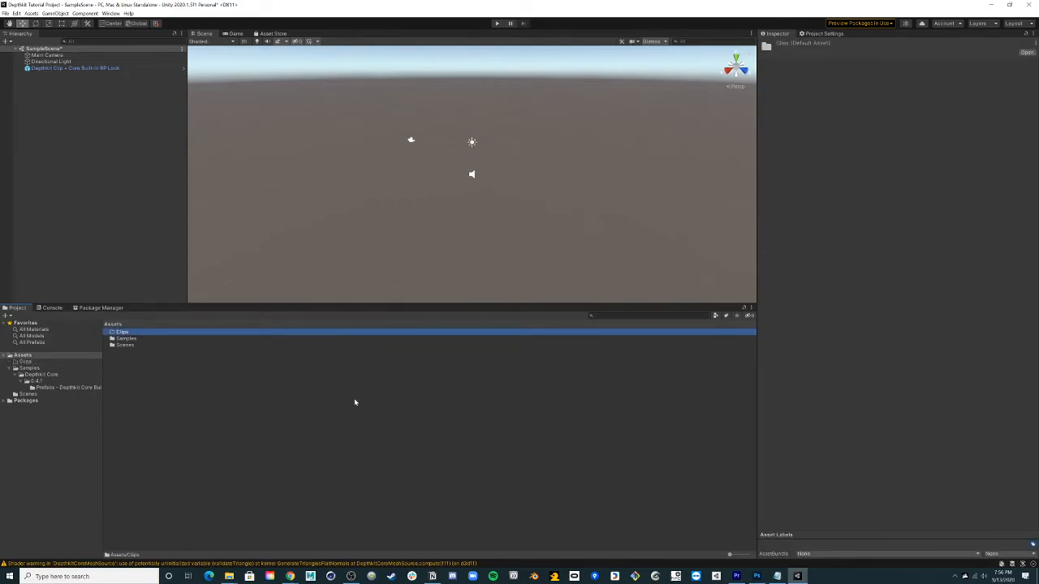
{"action": "double_click", "coordinate": [122, 331]}
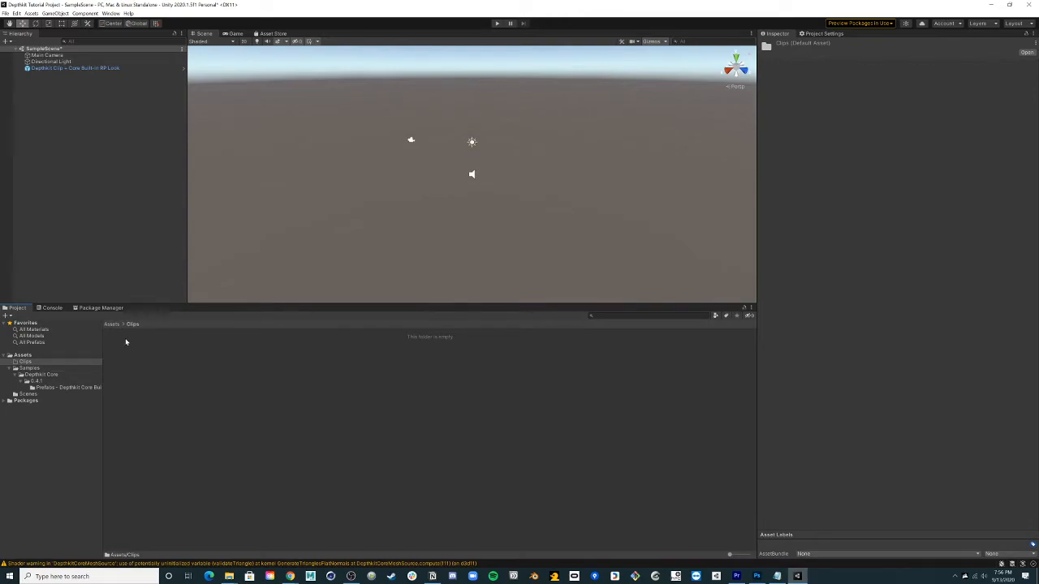
{"action": "mouse_move", "coordinate": [227, 576]}
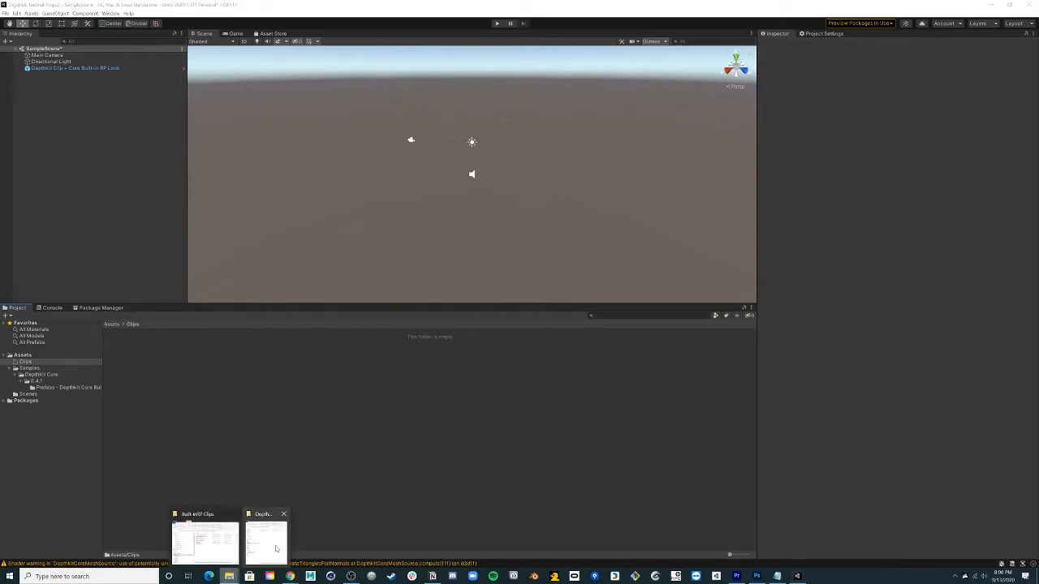
- Bring the autumn meta, poster and video files into Clips and assign autumn meta as the clip's Meta Data File
{"action": "left_click", "coordinate": [266, 539]}
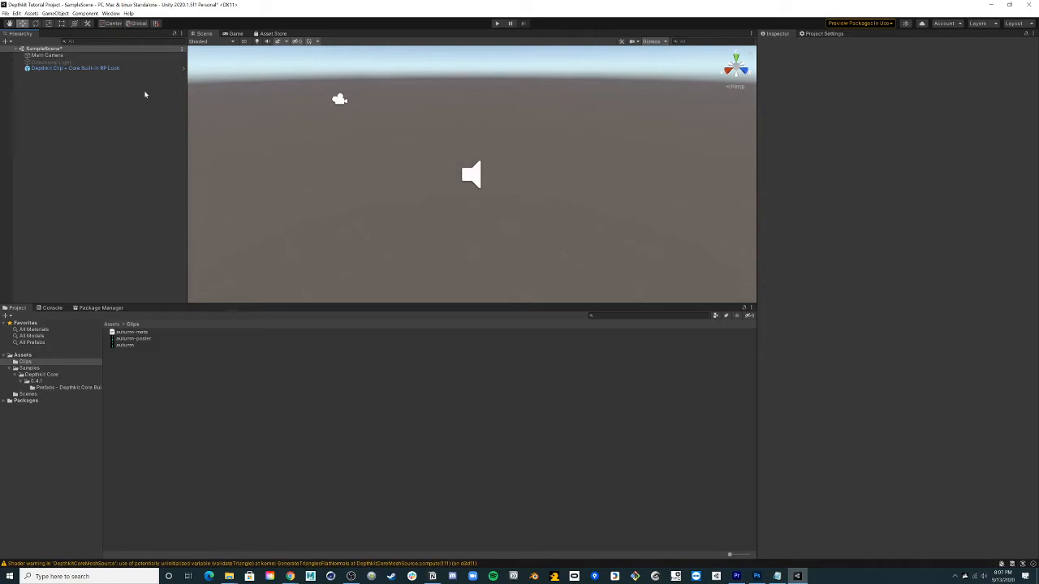
{"action": "left_click", "coordinate": [75, 69]}
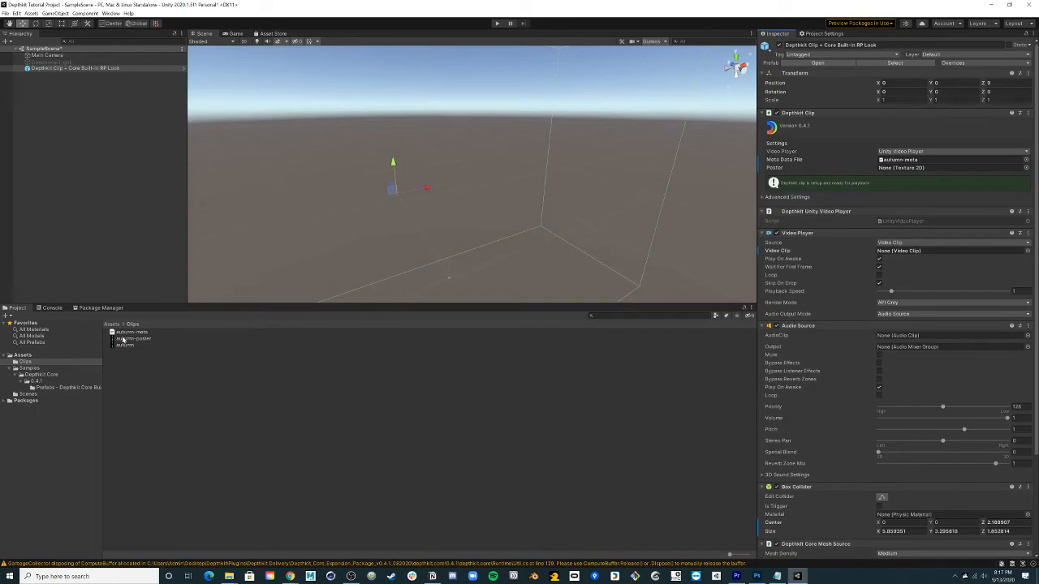
- Assign autumn poster and the autumn video clip to the Depthkit clip, then run the scene in Play mode
{"action": "left_click", "coordinate": [950, 167]}
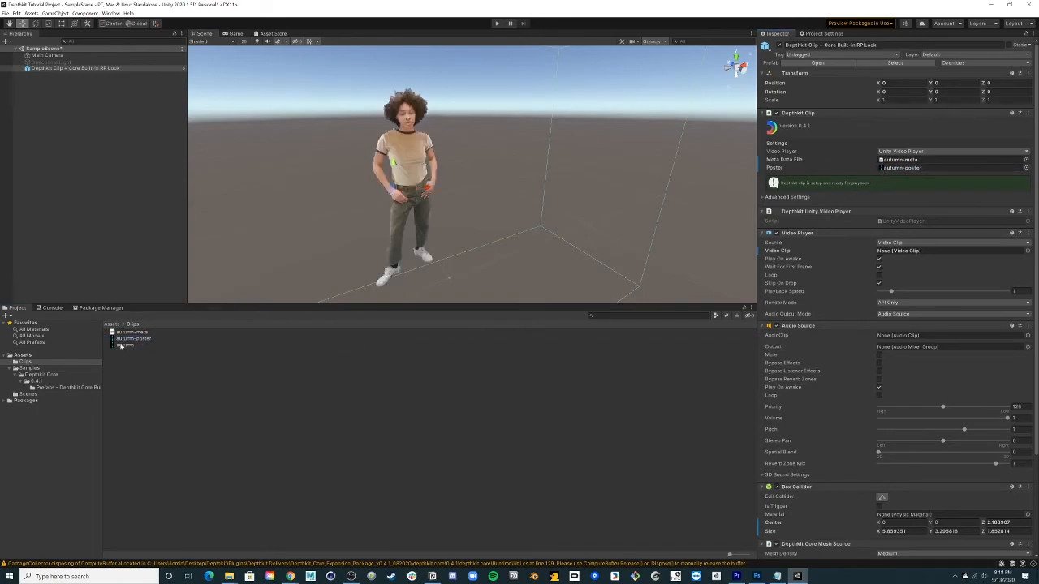
{"action": "left_click", "coordinate": [934, 250]}
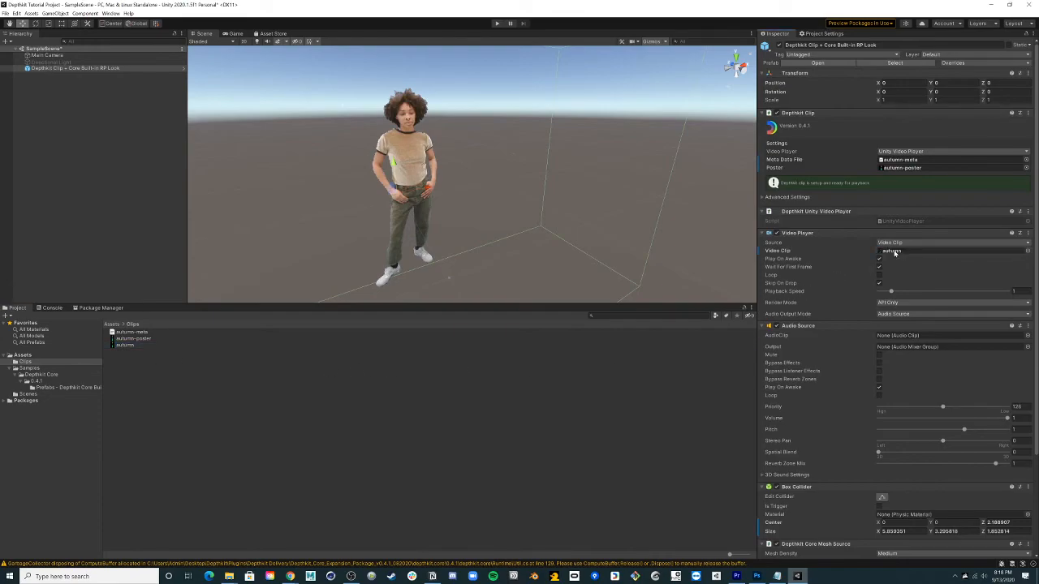
{"action": "left_click", "coordinate": [785, 197]}
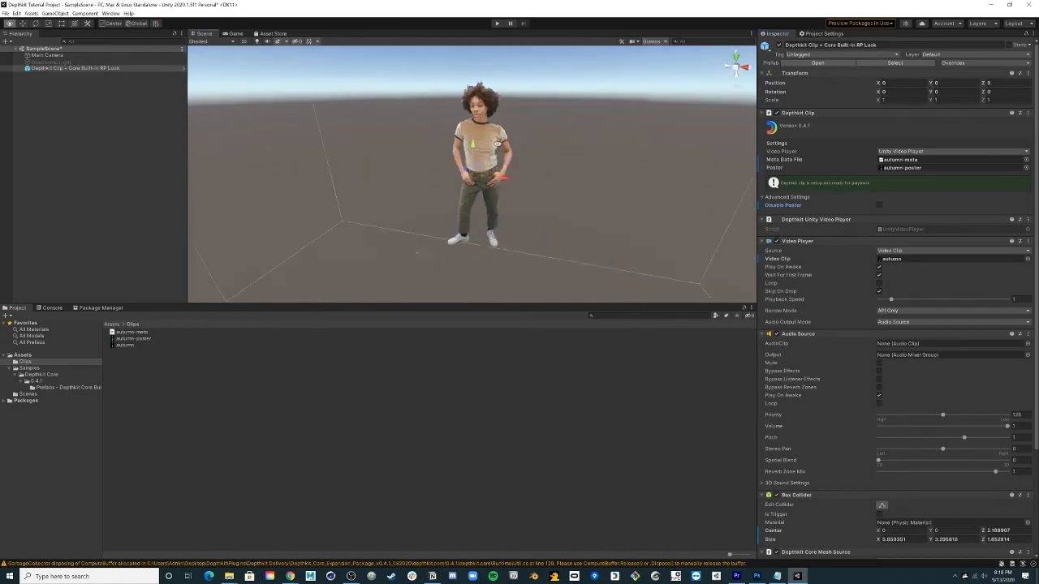
{"action": "left_click", "coordinate": [496, 23]}
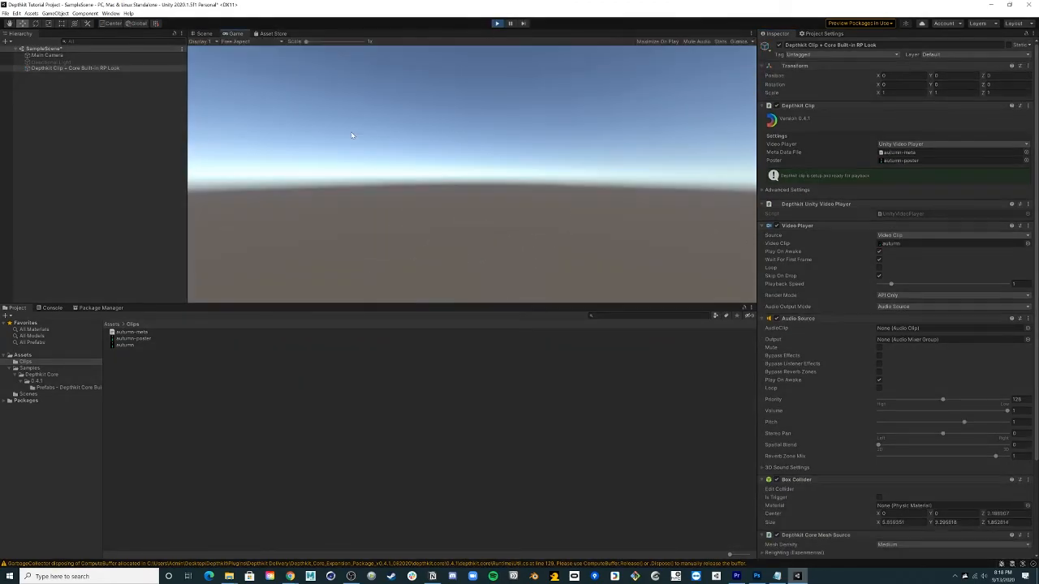